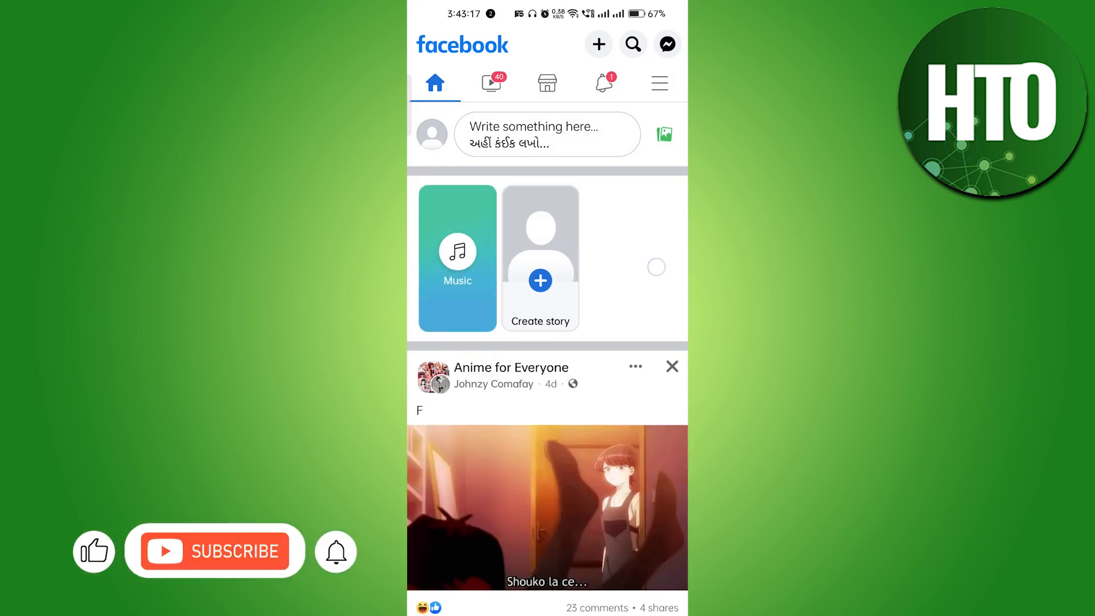
# Reach the comicosama page from the menu's managed pages, showing the Switch prompt.
pyautogui.click(214, 551)
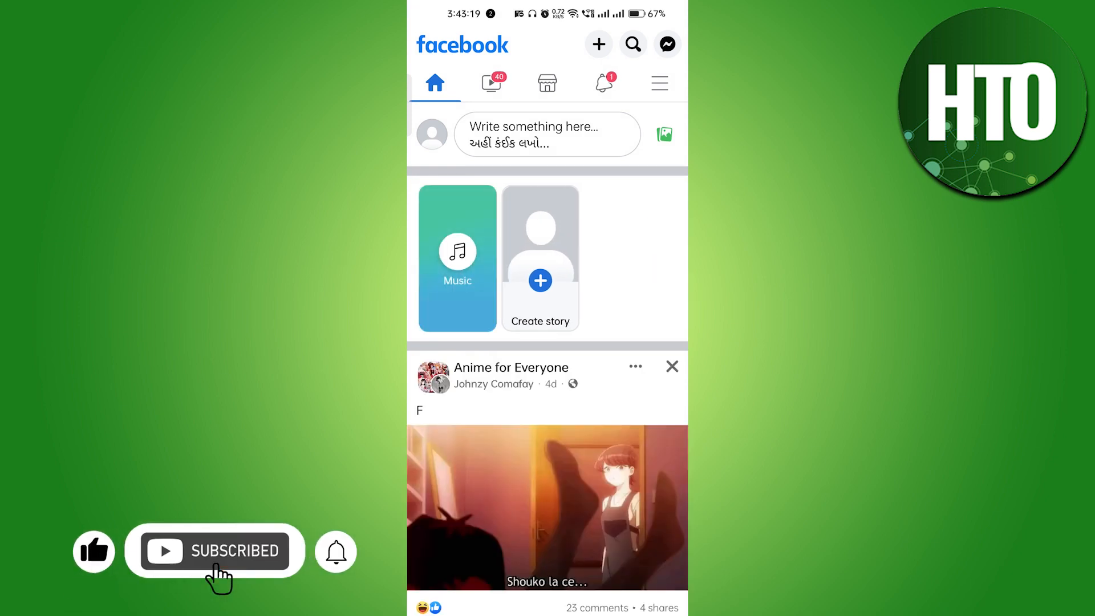
pyautogui.click(657, 82)
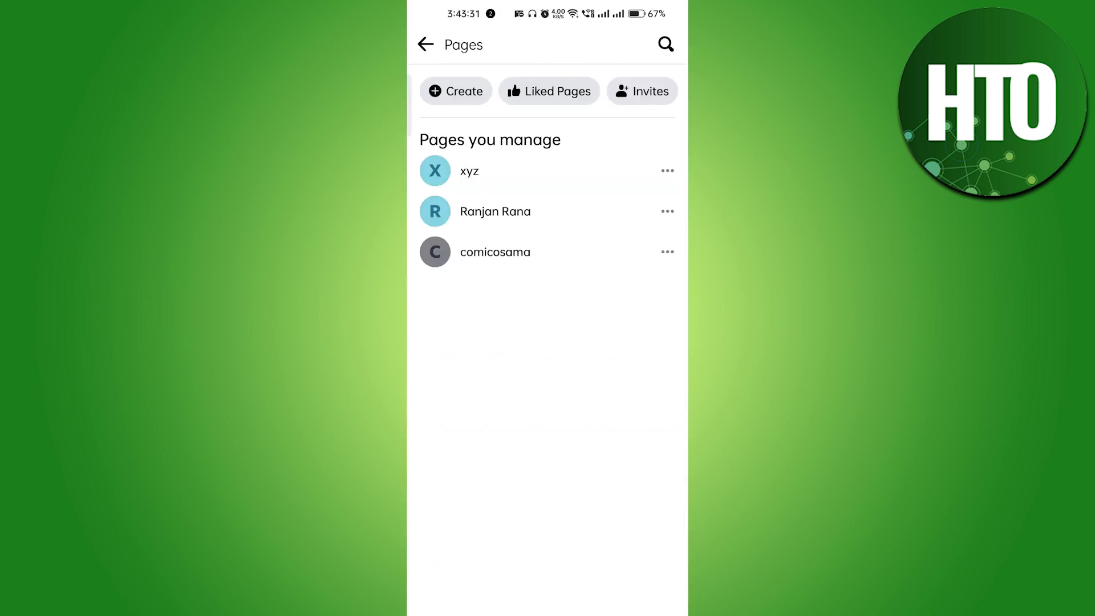
pyautogui.click(469, 170)
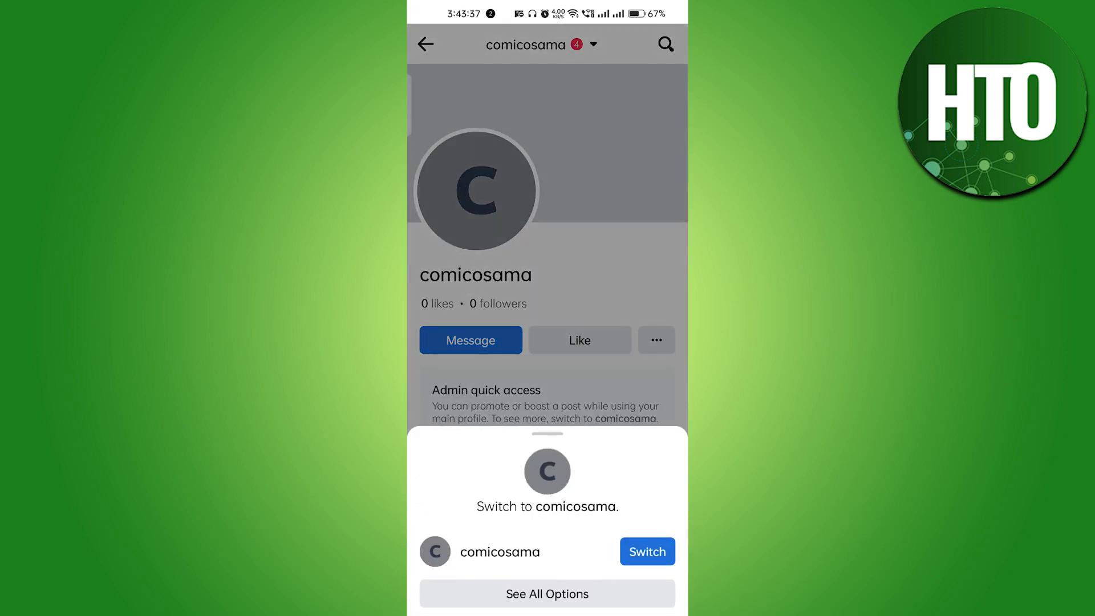
# Switch into the comicosama identity and land on its page profile.
pyautogui.click(646, 551)
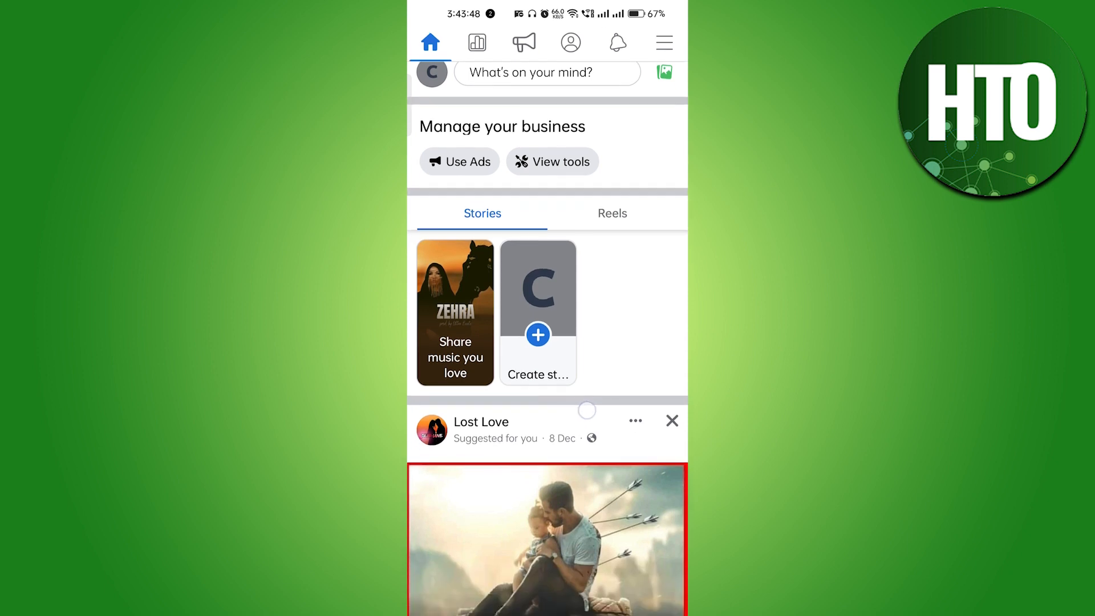
pyautogui.click(571, 42)
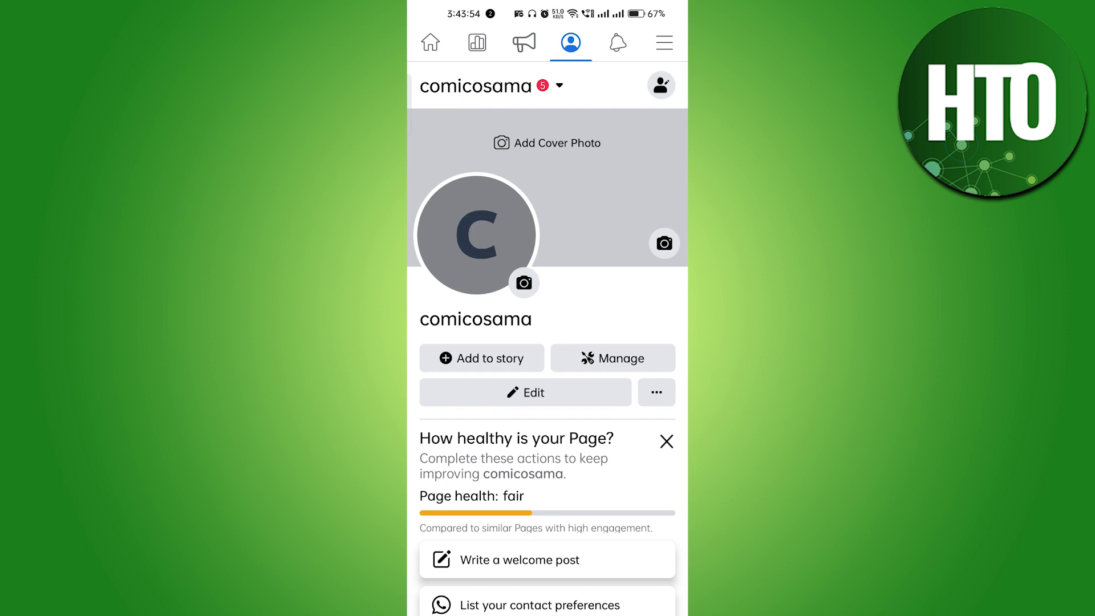
# Scroll the comicosama profile down to the Page health checklist and Clothing (Brand) details.
pyautogui.scroll(-3)
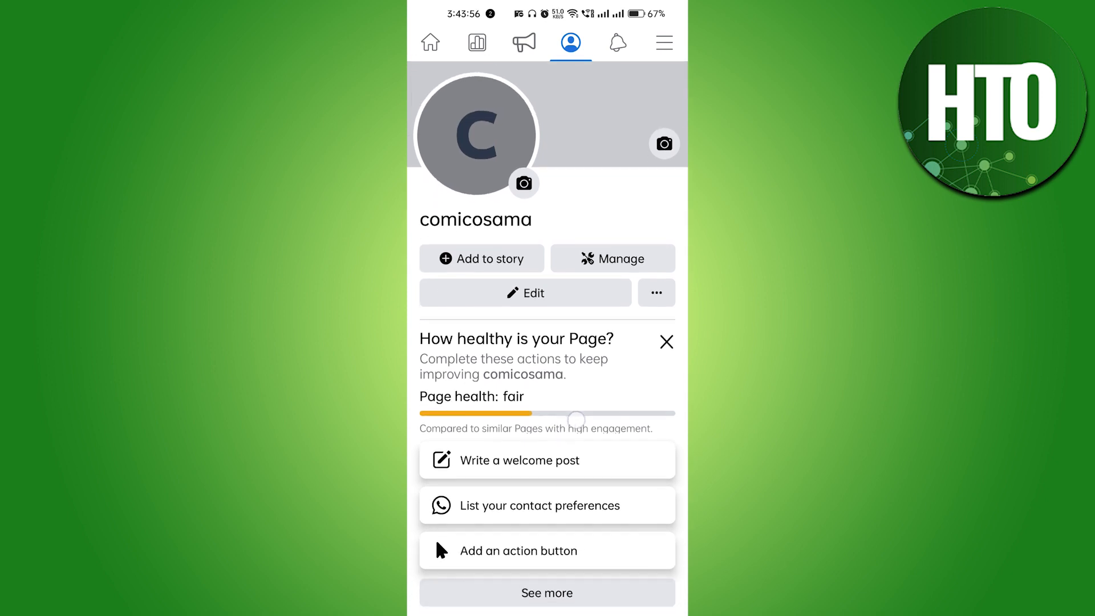
pyautogui.scroll(-3)
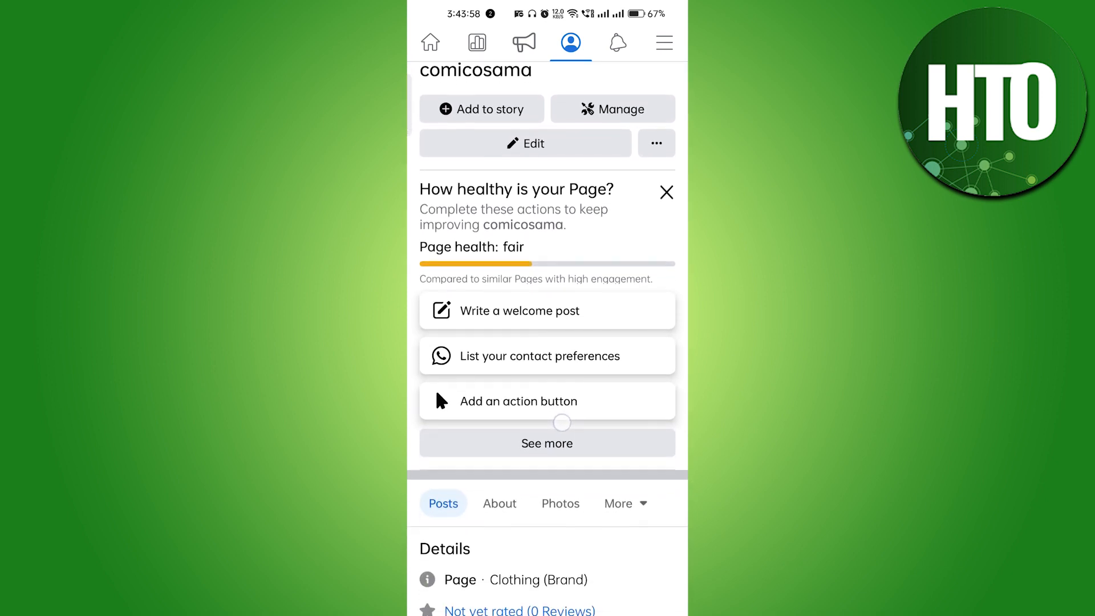